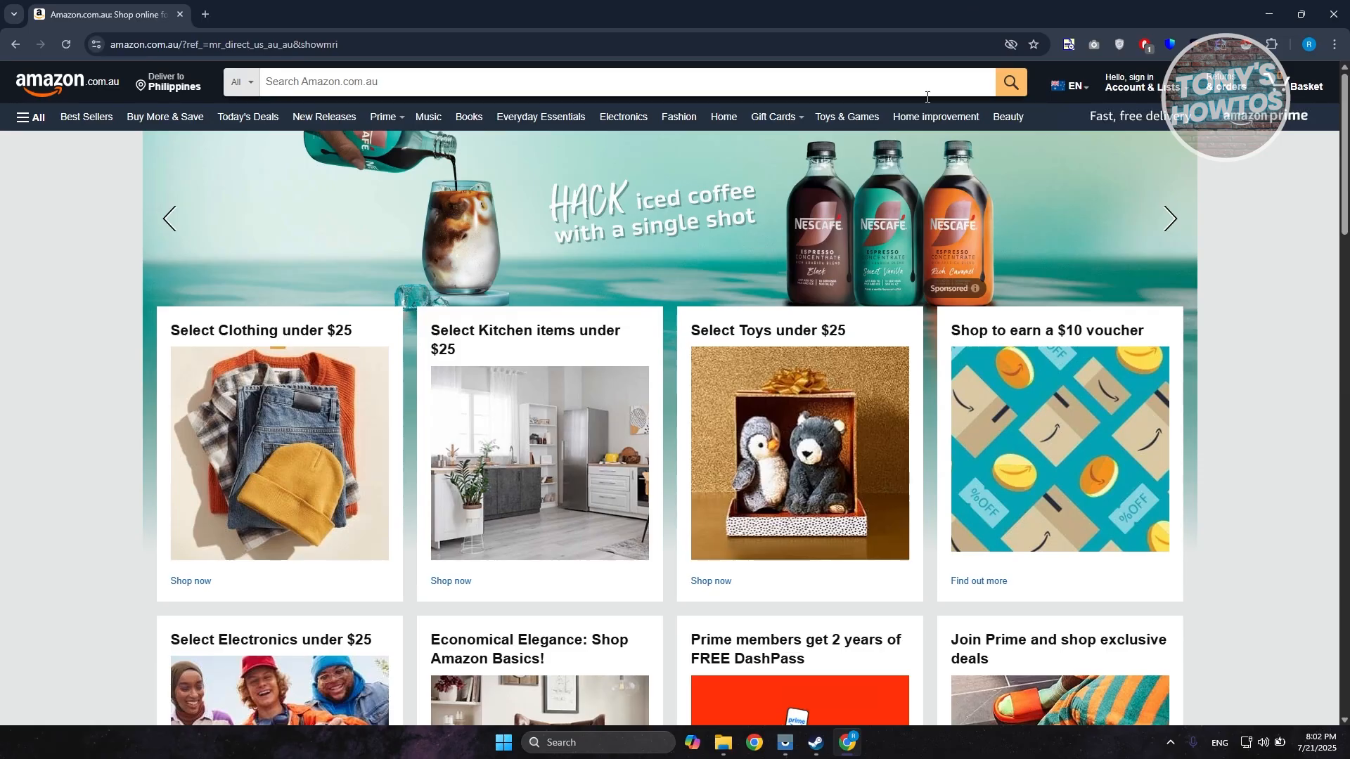
Reach the sign-in page from the Account & Lists menu and sign into the Amazon Australia account
{"action": "left_click", "coordinate": [1142, 81]}
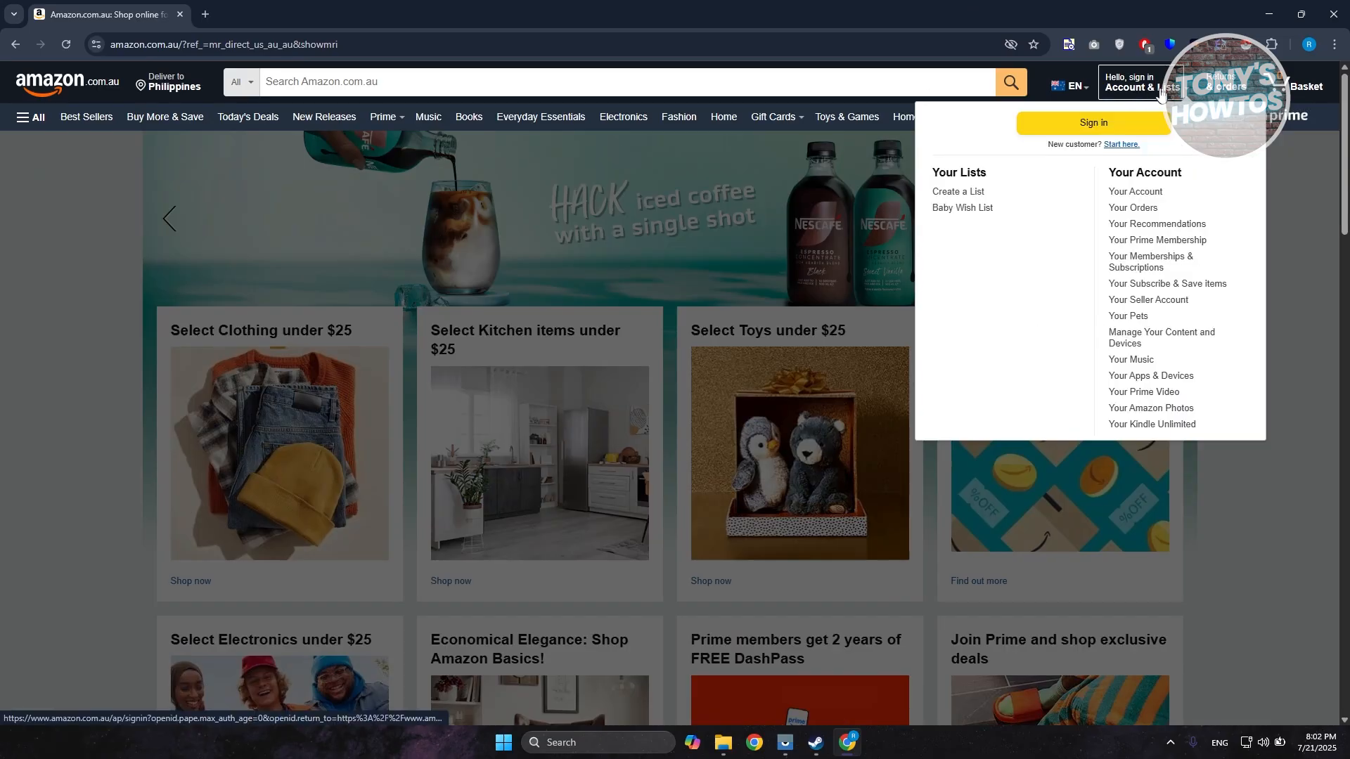
{"action": "left_click", "coordinate": [1091, 122]}
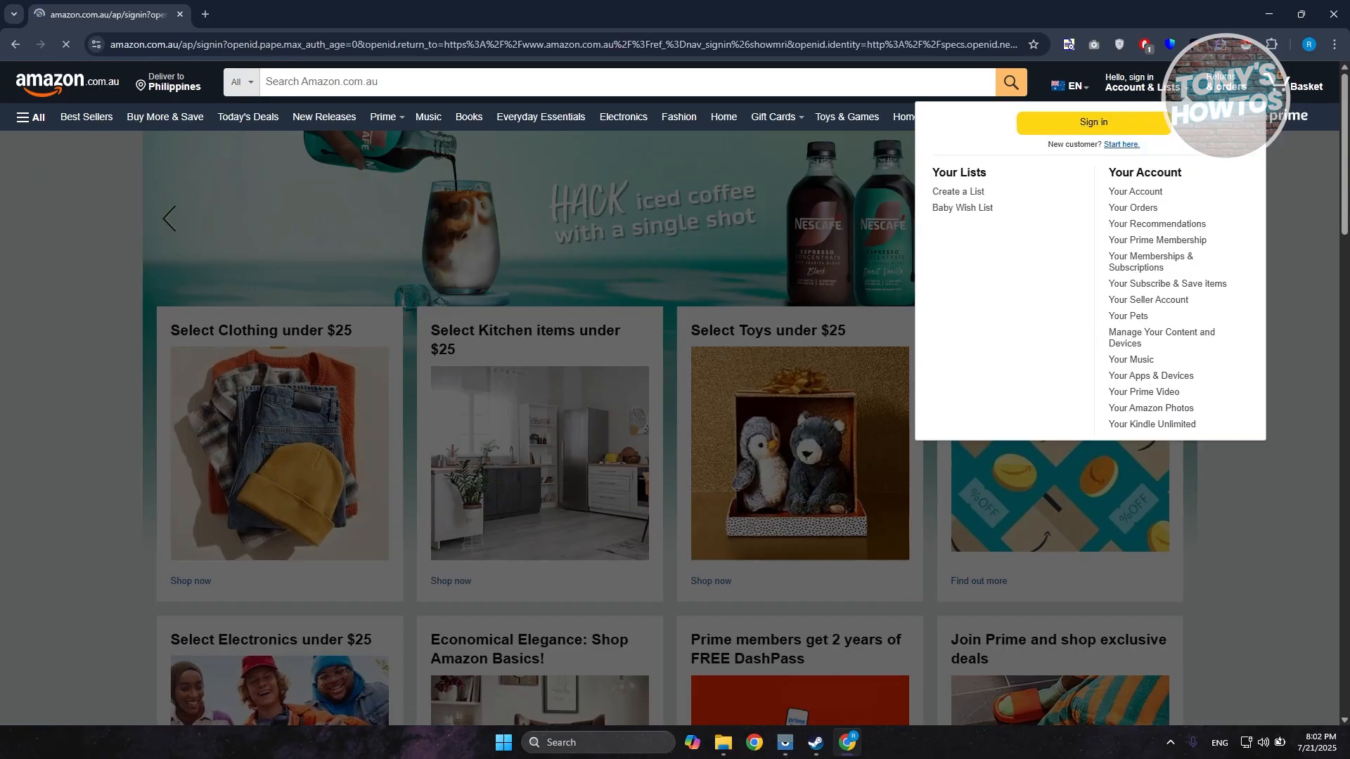
{"action": "left_click", "coordinate": [1091, 122]}
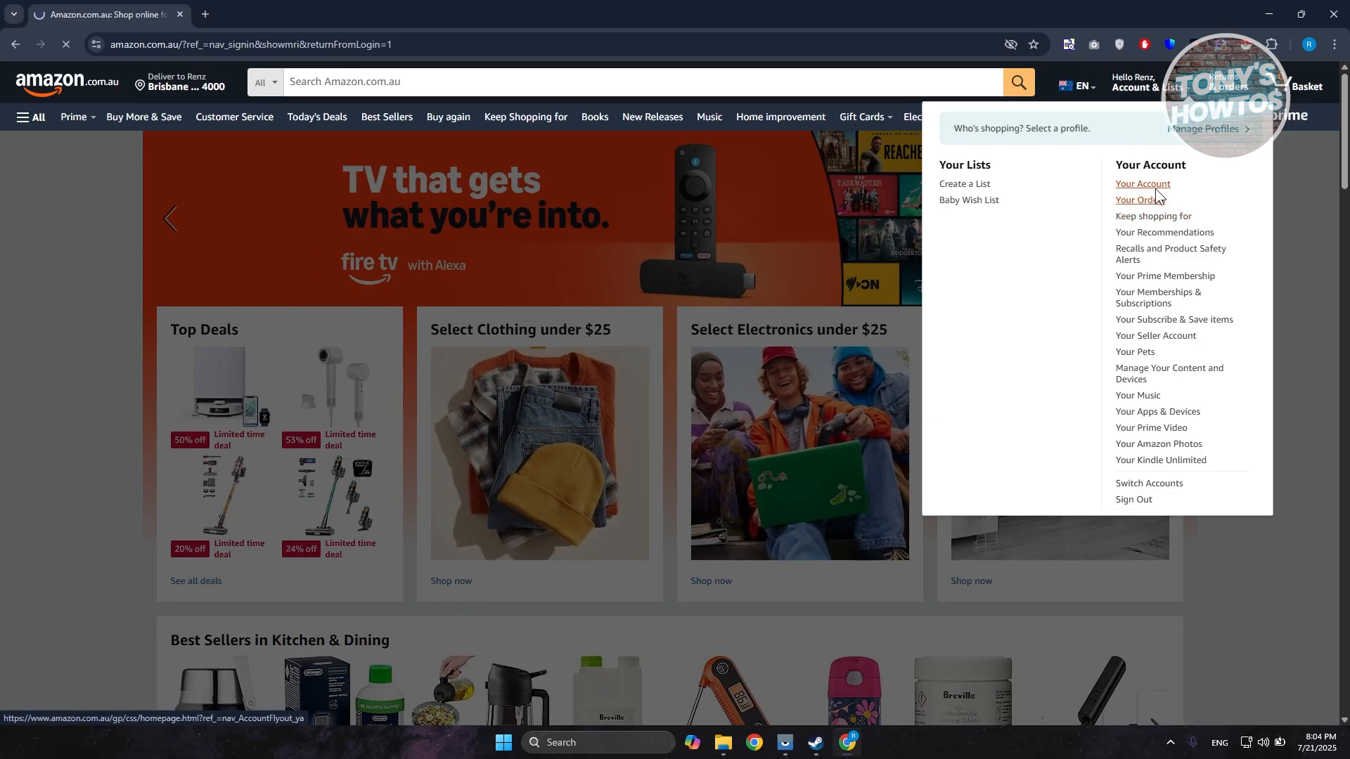
Go to Your Orders from the account menu to view the order history
{"action": "left_click", "coordinate": [1138, 199]}
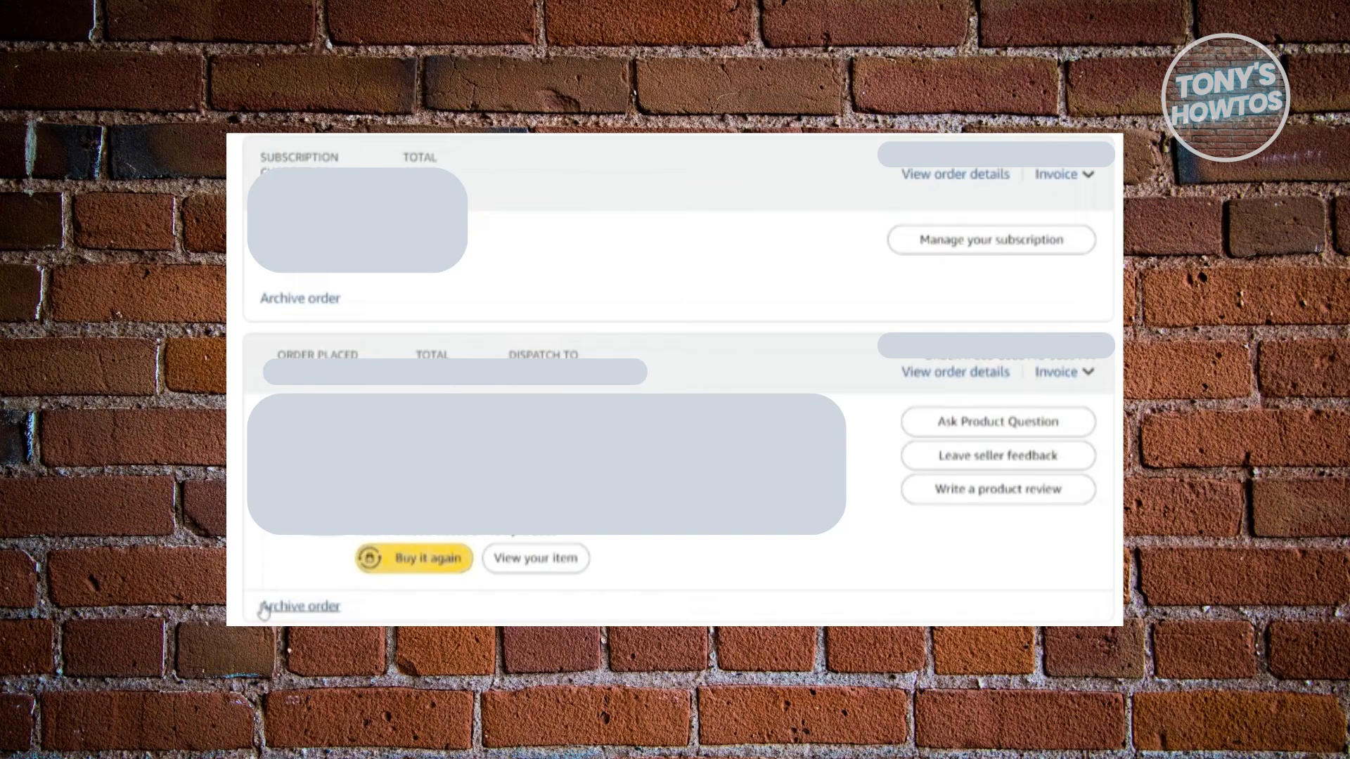
{"action": "mouse_move", "coordinate": [28, 412]}
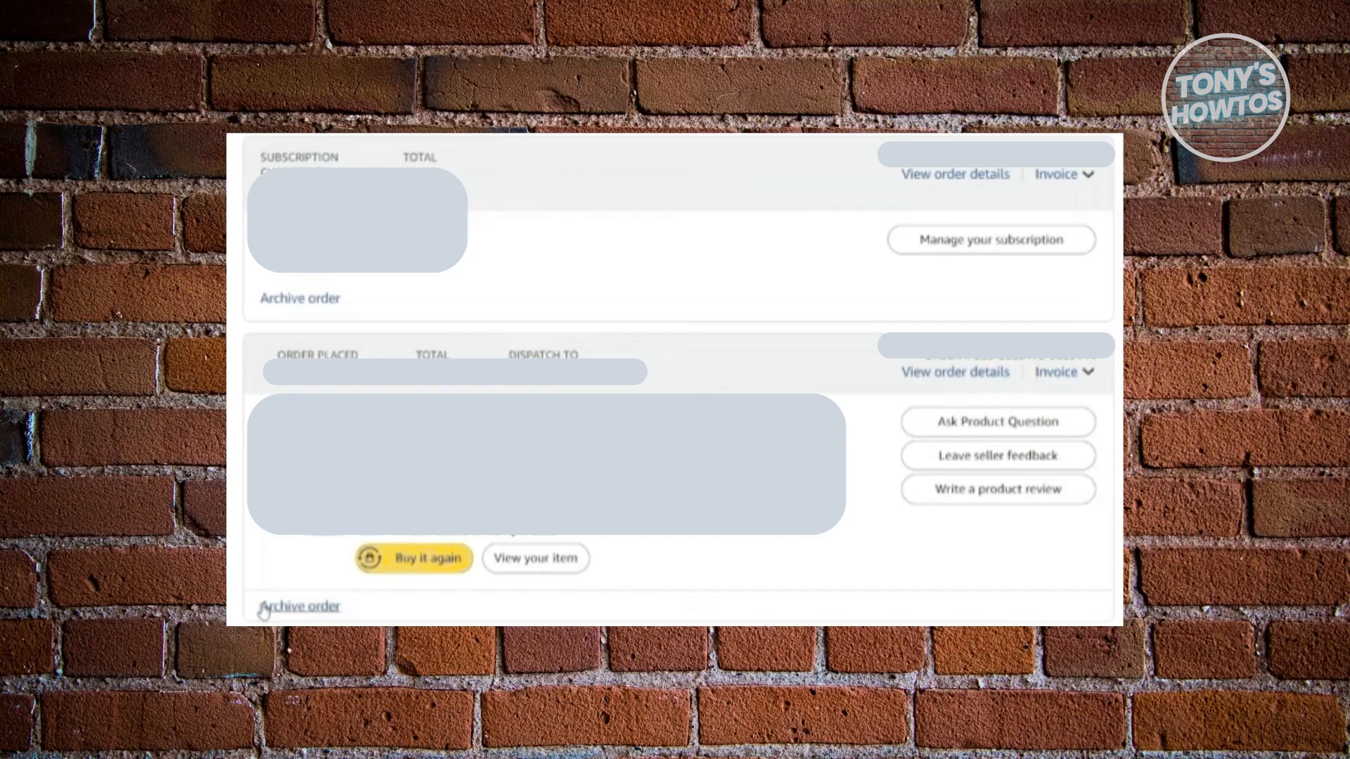
Start archiving the second order via its Archive order link, bringing up the Archive this order prompt
{"action": "left_click", "coordinate": [298, 606]}
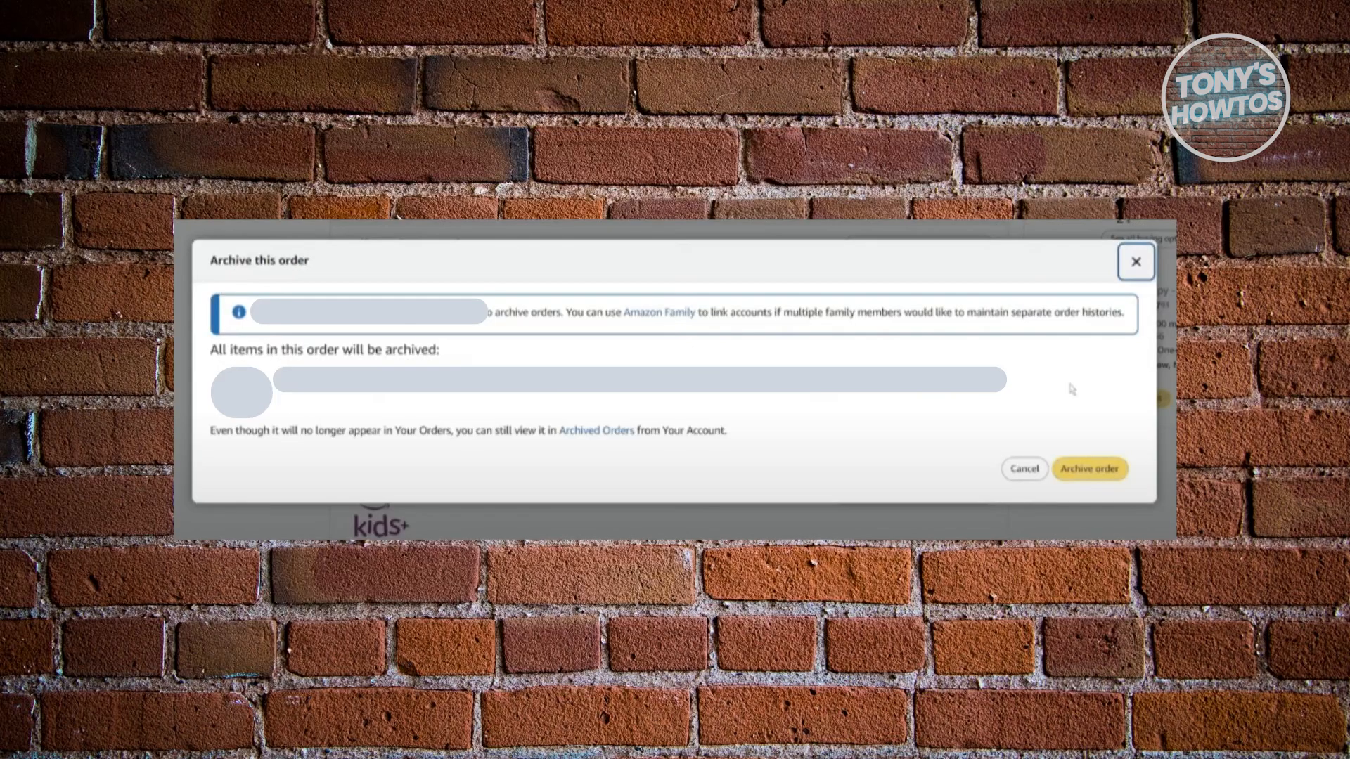